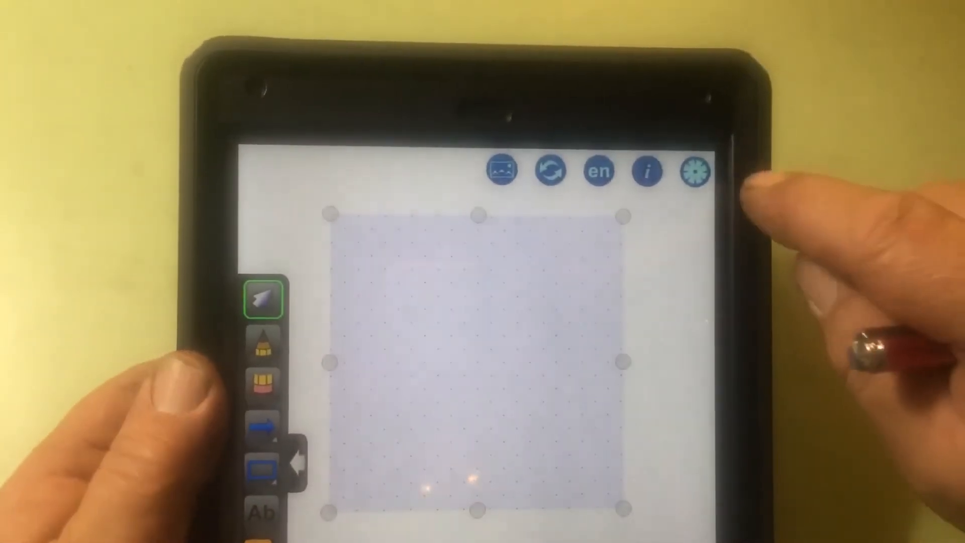
Turn off Windowed in Settings so the isometric dot background fills the page.
{"action": "left_click", "coordinate": [694, 171]}
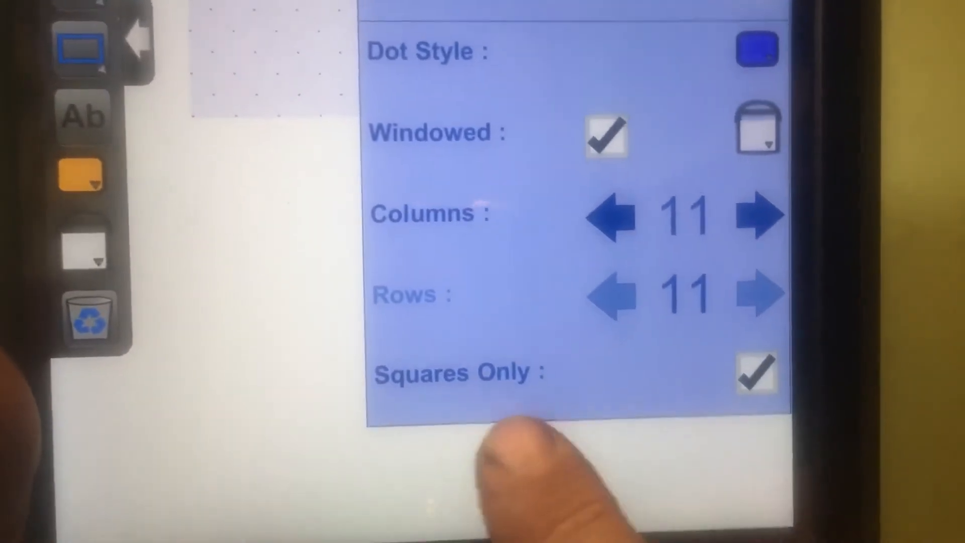
{"action": "left_click", "coordinate": [757, 373]}
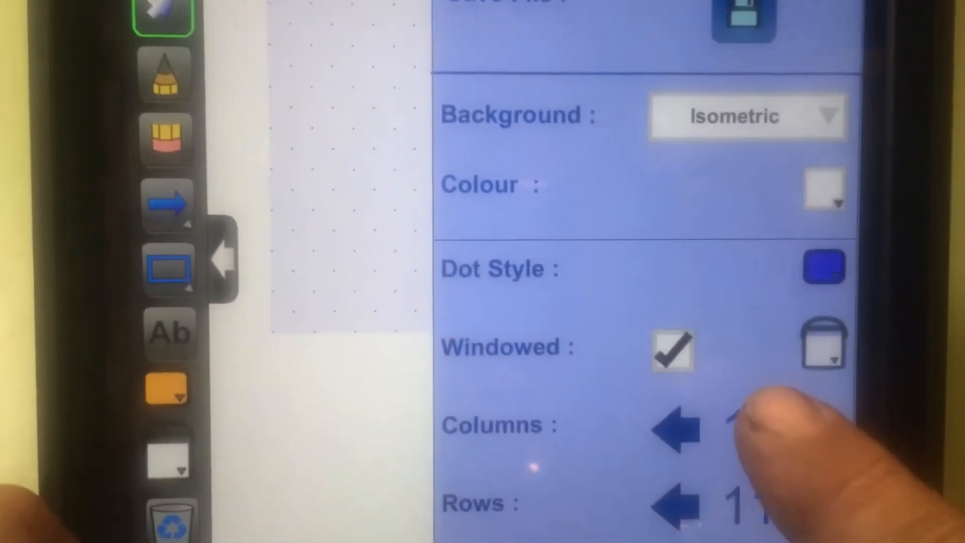
{"action": "left_click", "coordinate": [672, 349]}
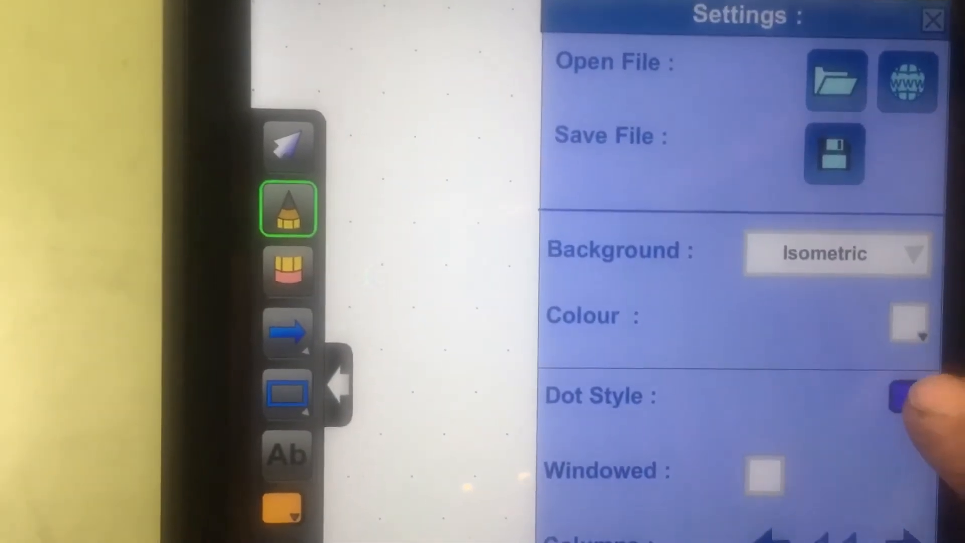
{"action": "left_click", "coordinate": [914, 399]}
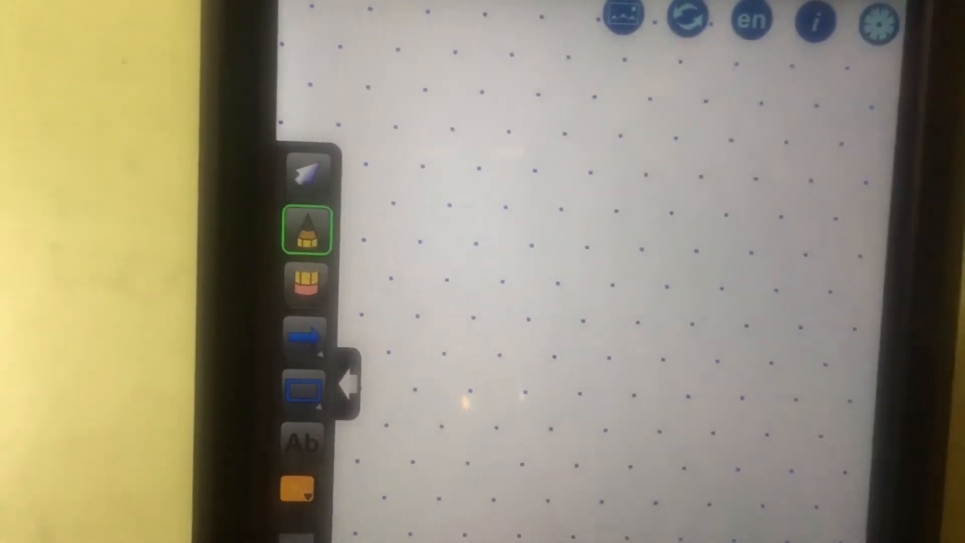
{"action": "left_click", "coordinate": [878, 22]}
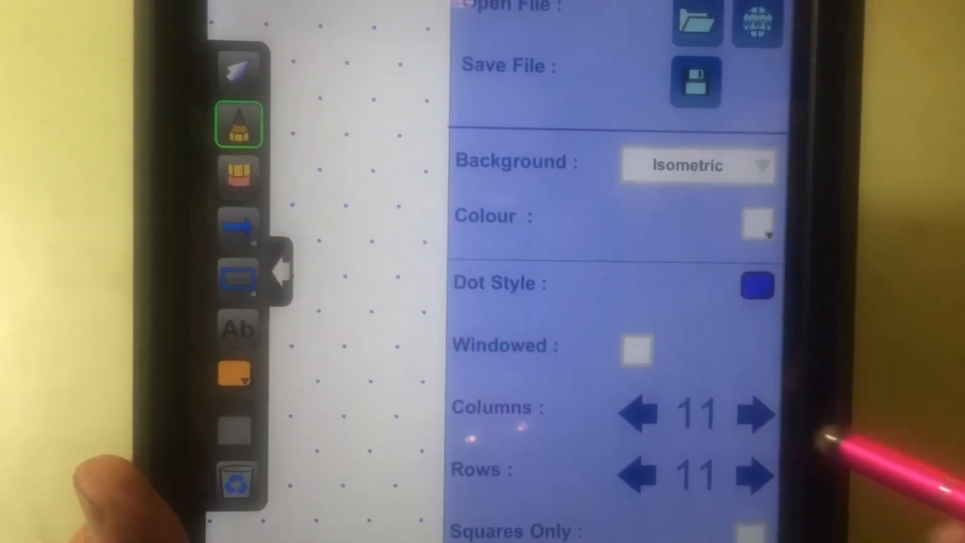
Increase the isometric dot grid to 16 columns and 15 rows, then close Settings.
{"action": "left_click", "coordinate": [754, 414]}
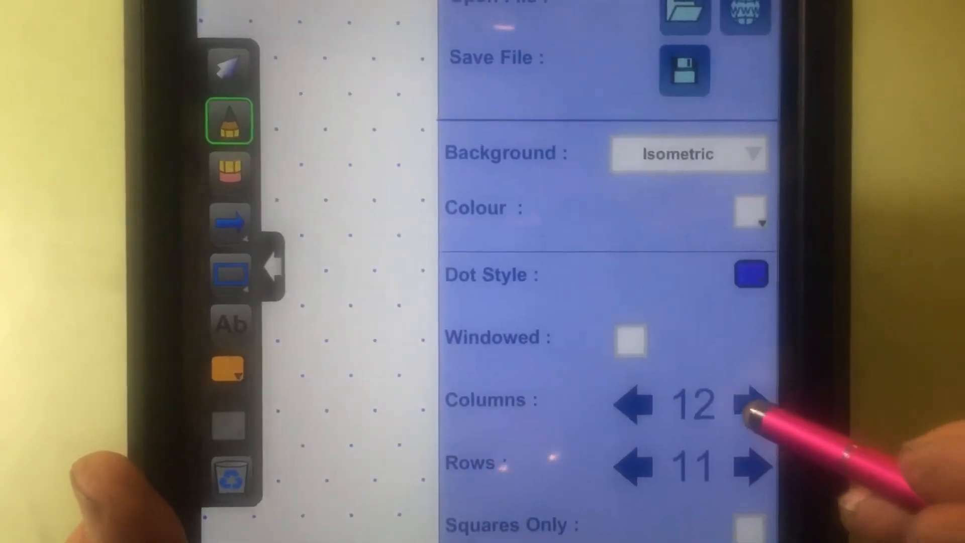
{"action": "left_click", "coordinate": [748, 403]}
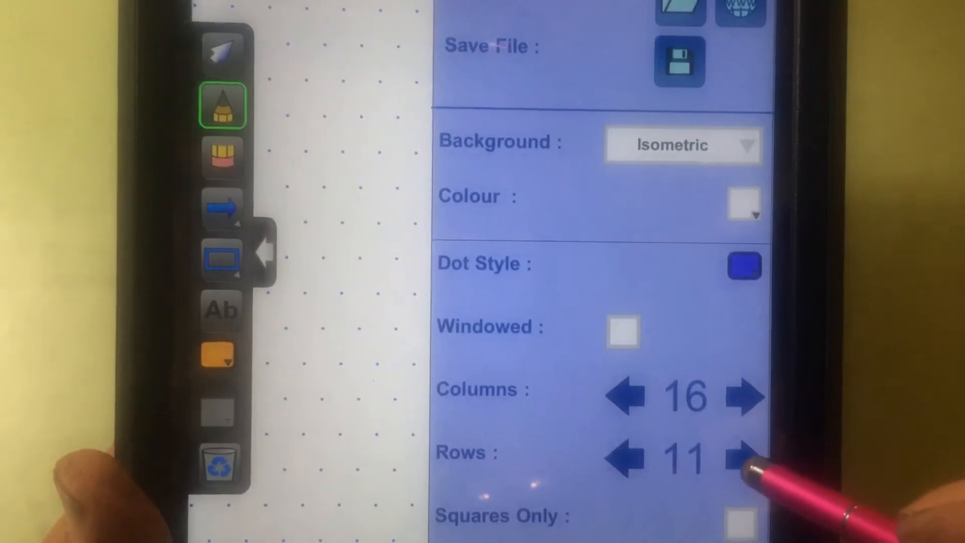
{"action": "left_click", "coordinate": [742, 456]}
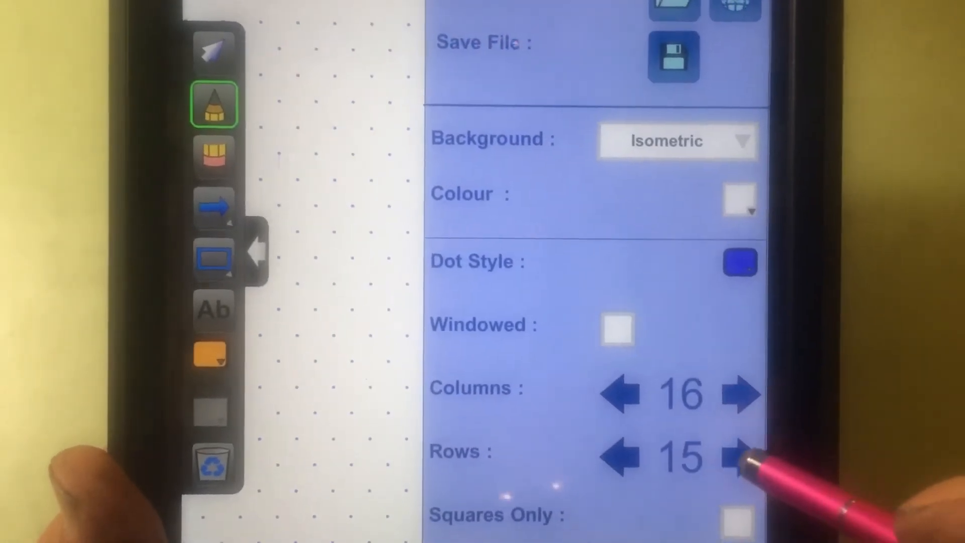
{"action": "left_click", "coordinate": [743, 455]}
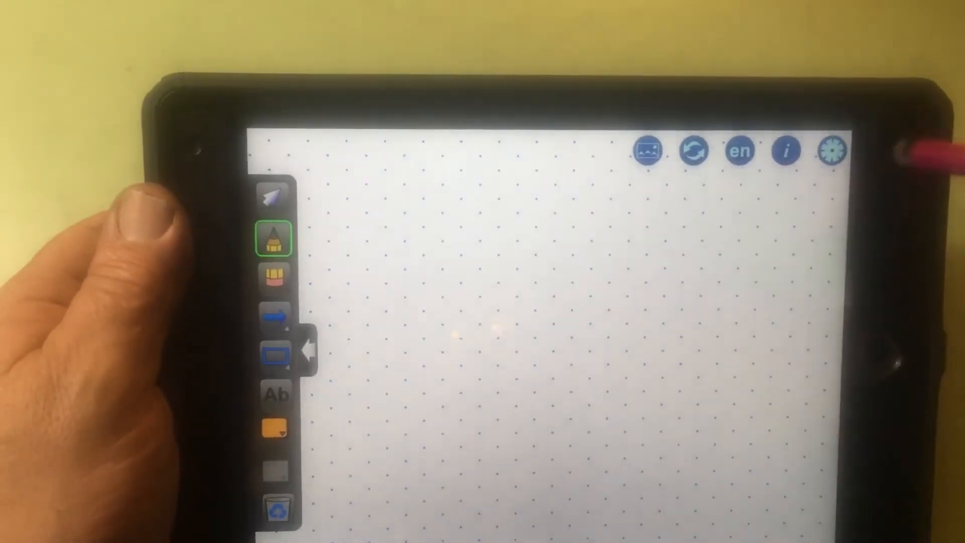
{"action": "left_click", "coordinate": [831, 151]}
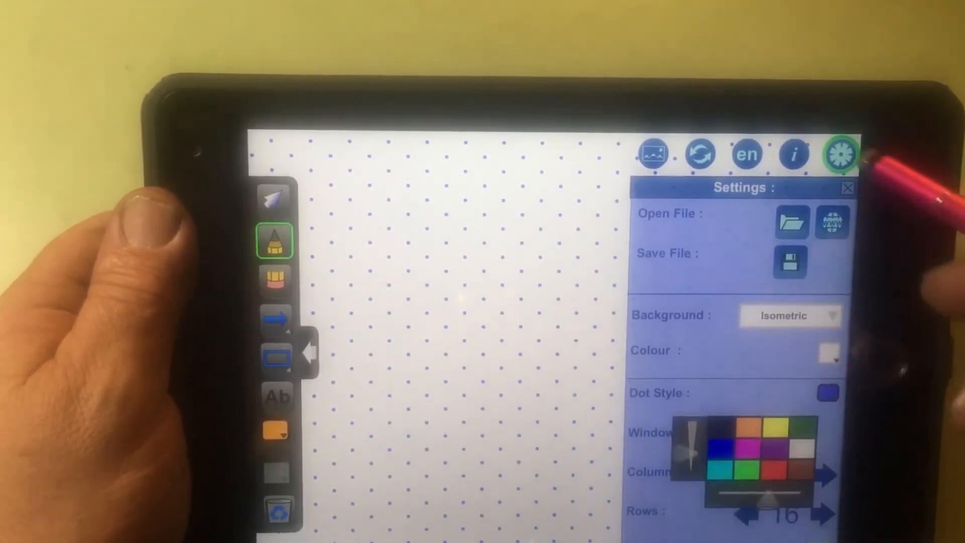
{"action": "left_click", "coordinate": [840, 153]}
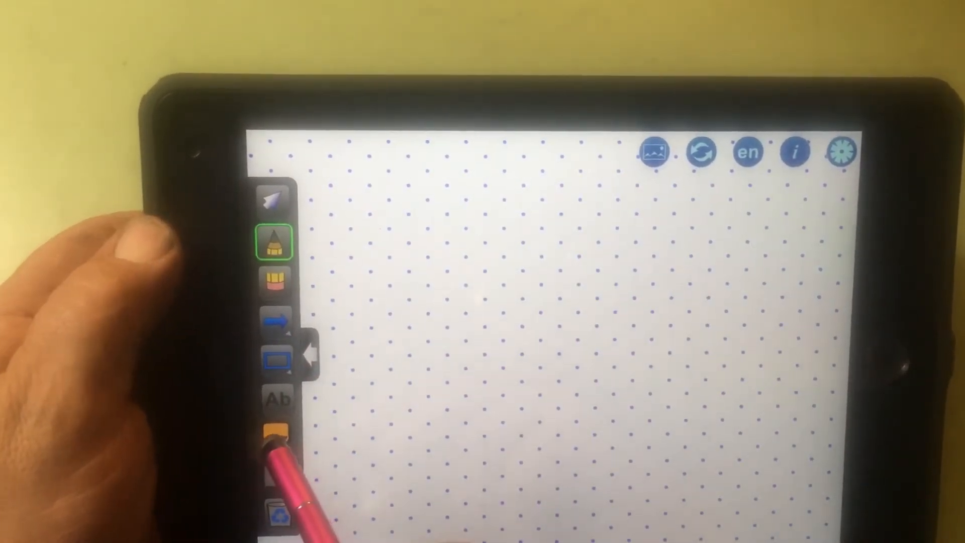
{"action": "left_click", "coordinate": [278, 437]}
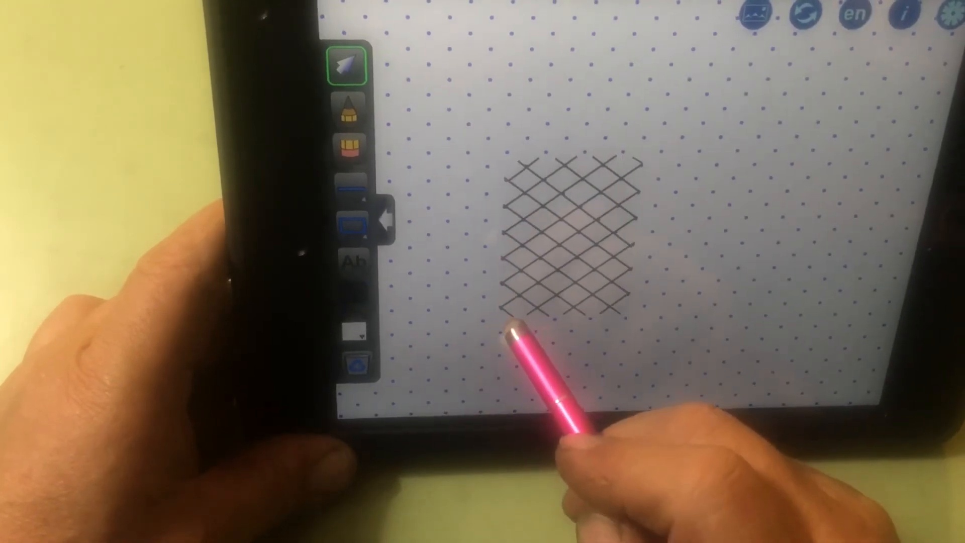
Select the pointer tool to continue editing the black crosshatch lattice.
{"action": "left_click", "coordinate": [535, 339]}
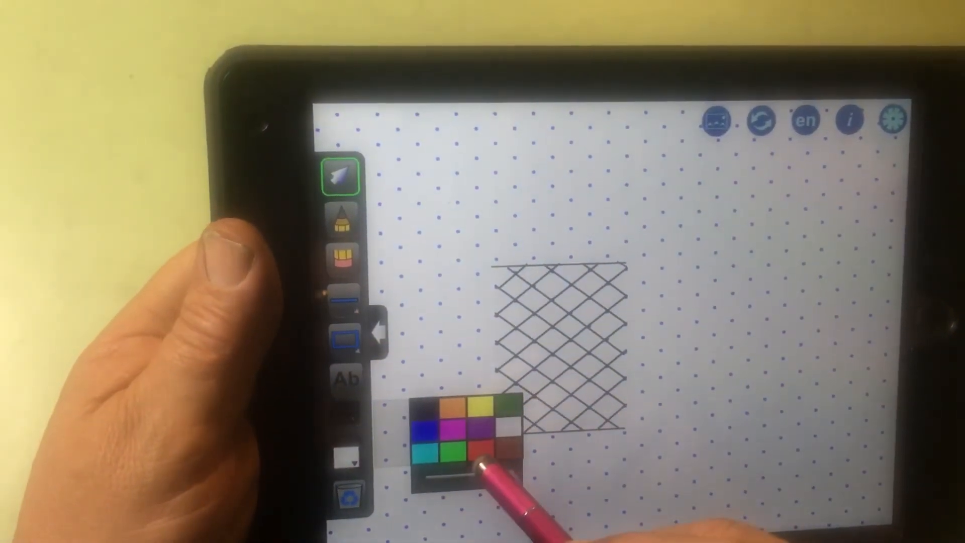
Set the drawing colour to red and adjust the line settings for crossing marks.
{"action": "left_click", "coordinate": [485, 445]}
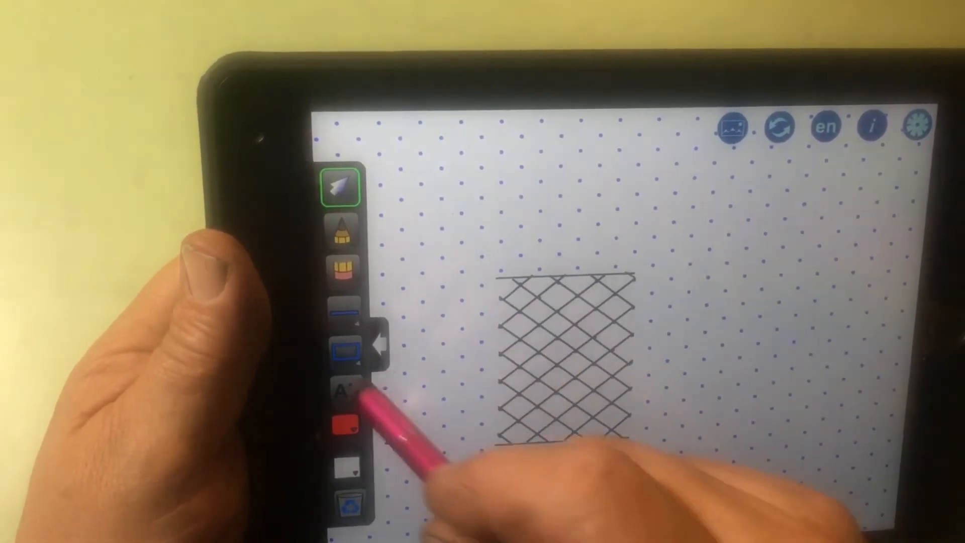
{"action": "left_click", "coordinate": [344, 310]}
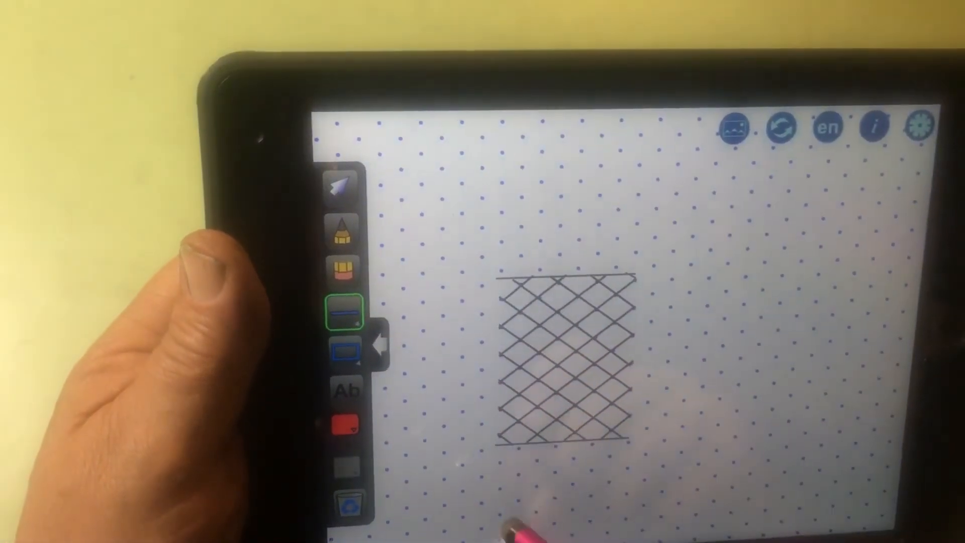
{"action": "left_click", "coordinate": [343, 186]}
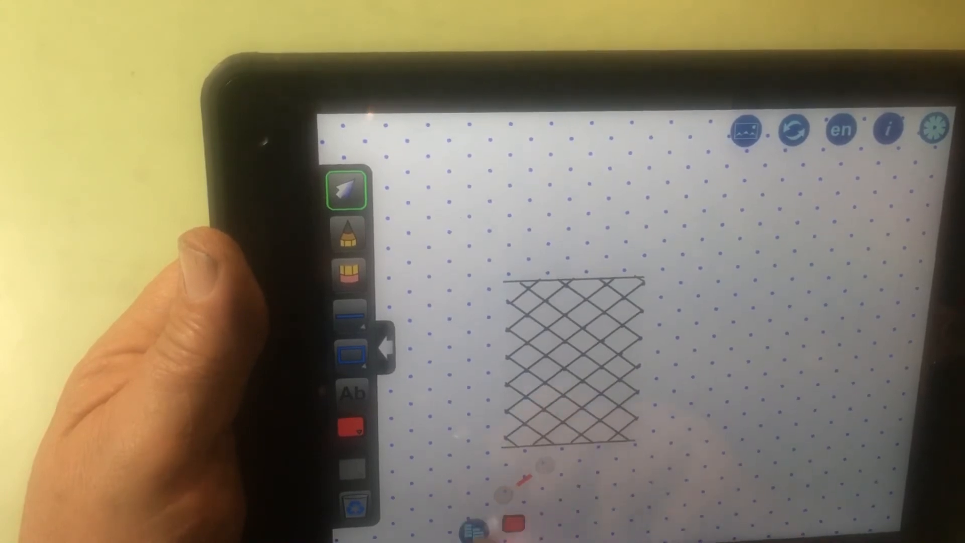
{"action": "left_click", "coordinate": [352, 429]}
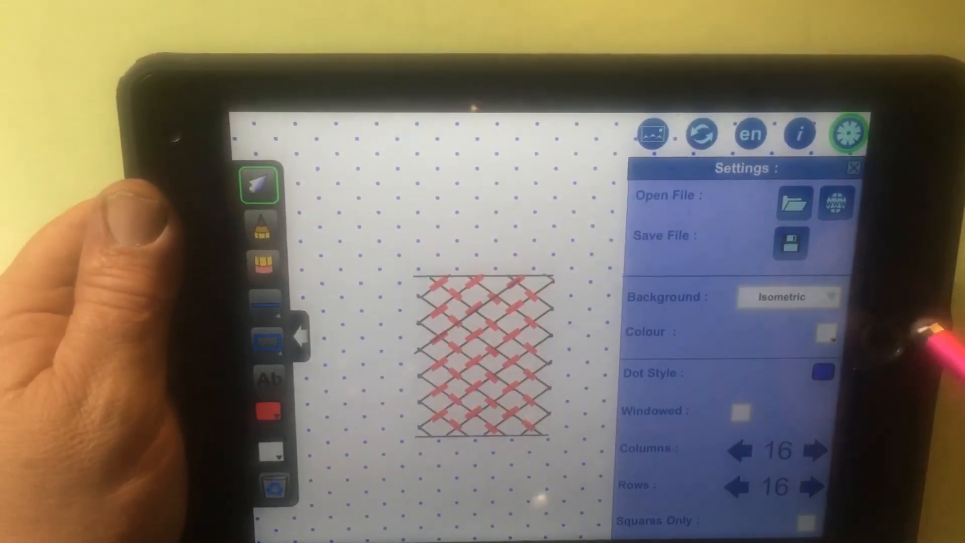
Choose Blank in the Background dropdown to remove the dot grid.
{"action": "left_click", "coordinate": [791, 297]}
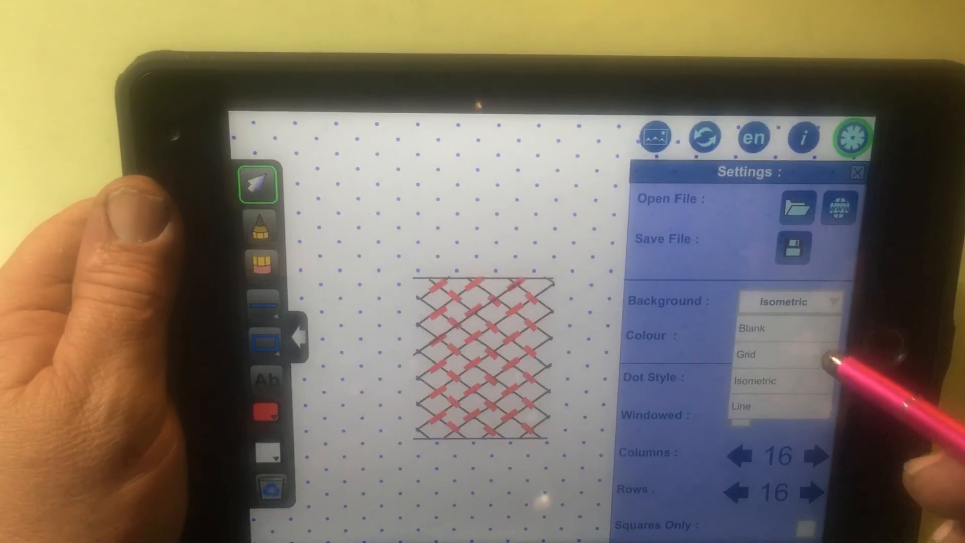
{"action": "left_click", "coordinate": [751, 328]}
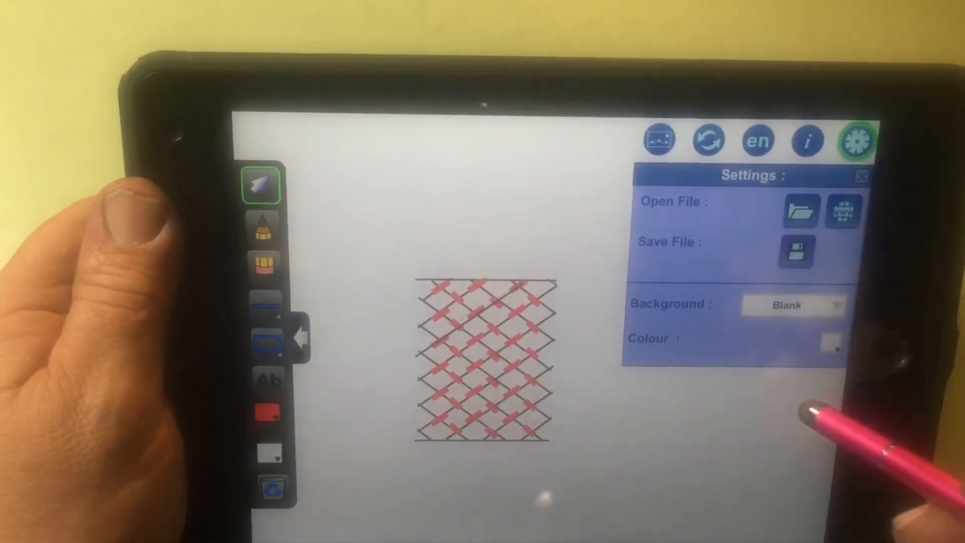